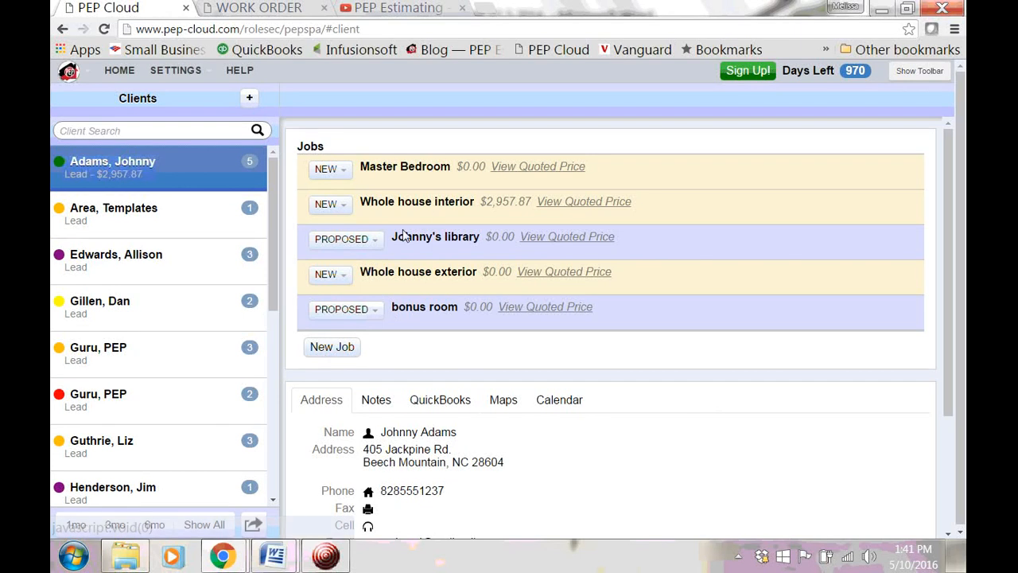
Open the Whole house interior job to show its job number, description and type.
{"action": "left_click", "coordinate": [417, 201]}
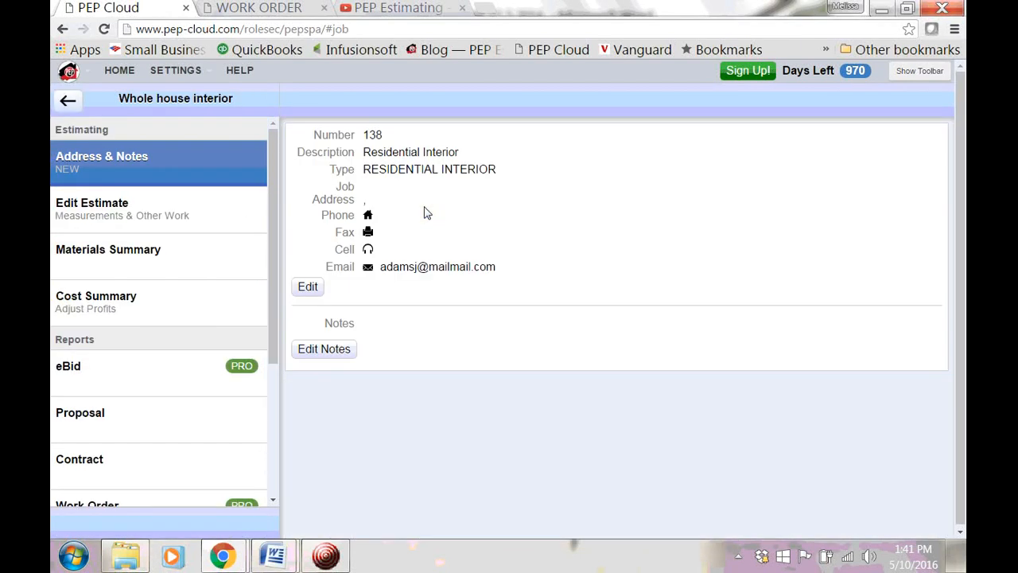
{"action": "mouse_move", "coordinate": [187, 191]}
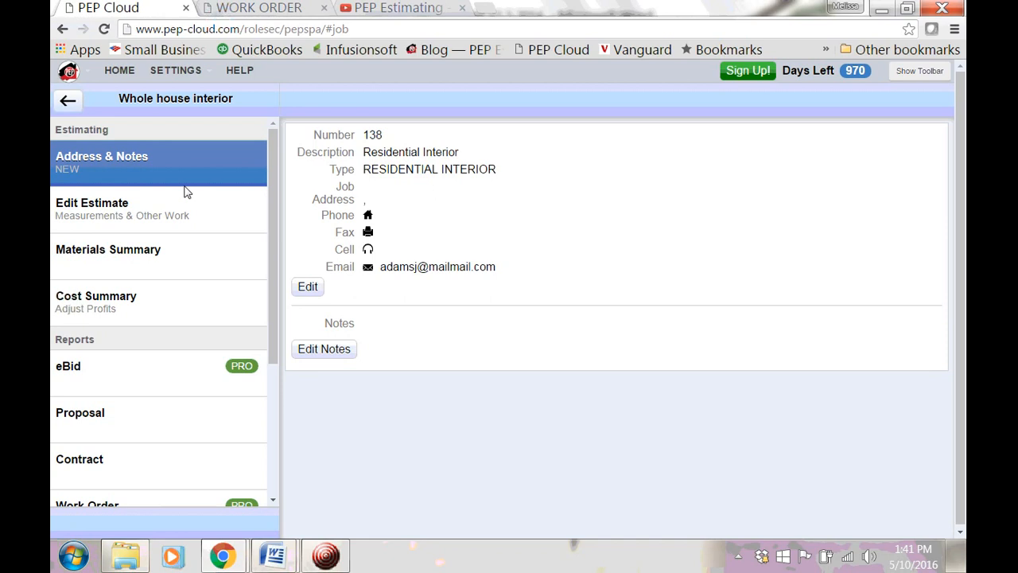
{"action": "mouse_move", "coordinate": [136, 379]}
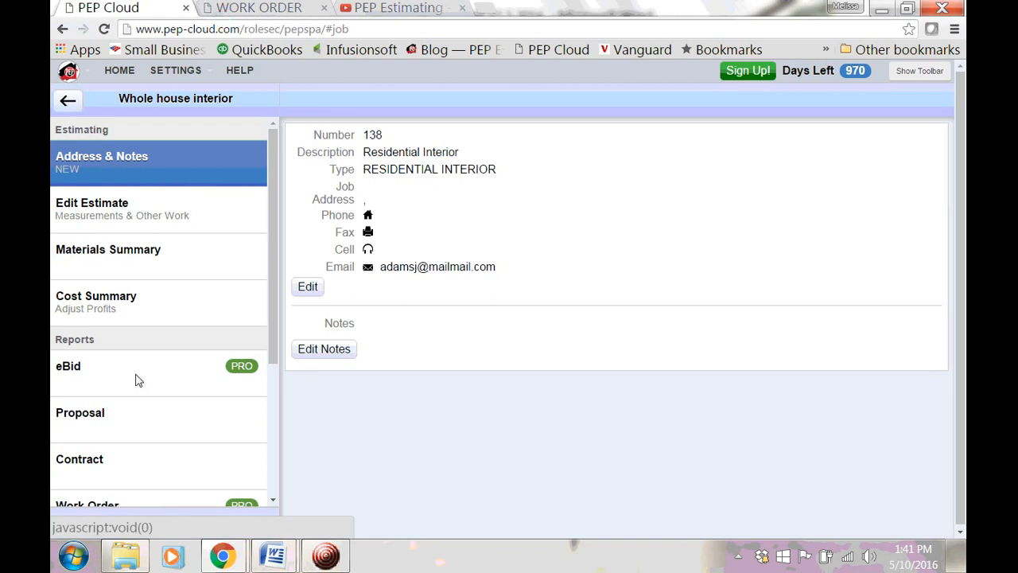
{"action": "mouse_move", "coordinate": [169, 167]}
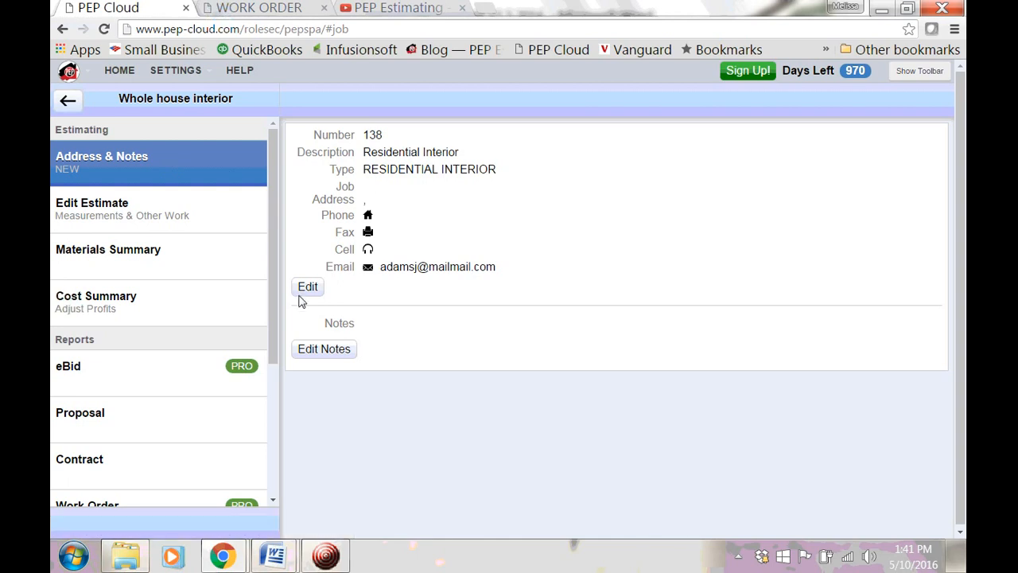
{"action": "left_click", "coordinate": [307, 286]}
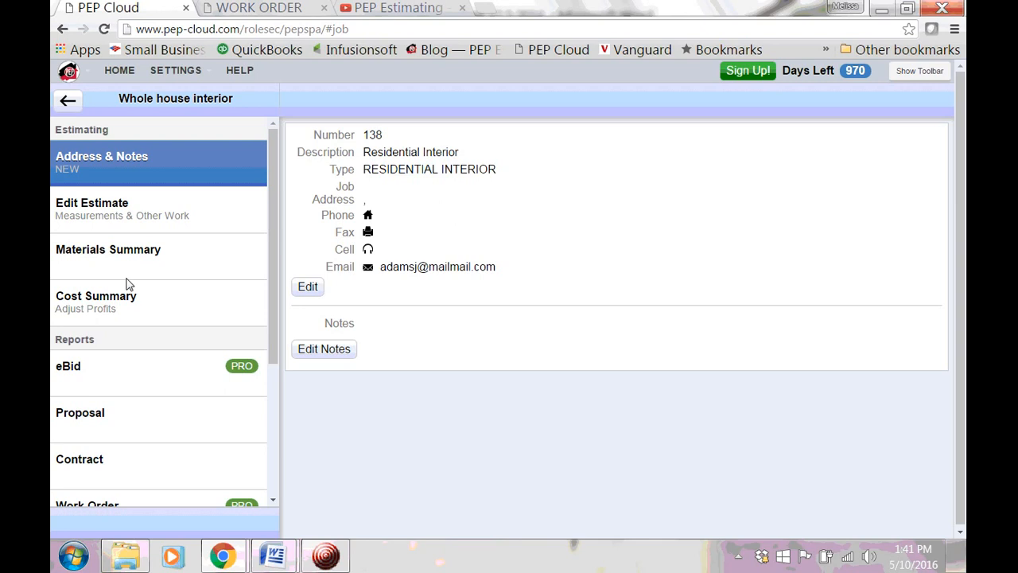
{"action": "mouse_move", "coordinate": [186, 211]}
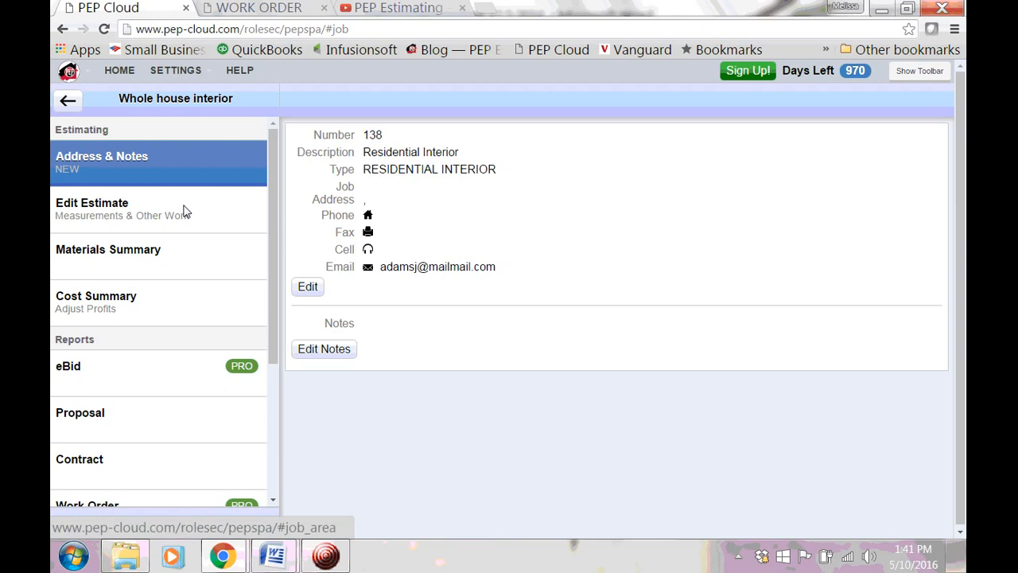
{"action": "left_click", "coordinate": [92, 202]}
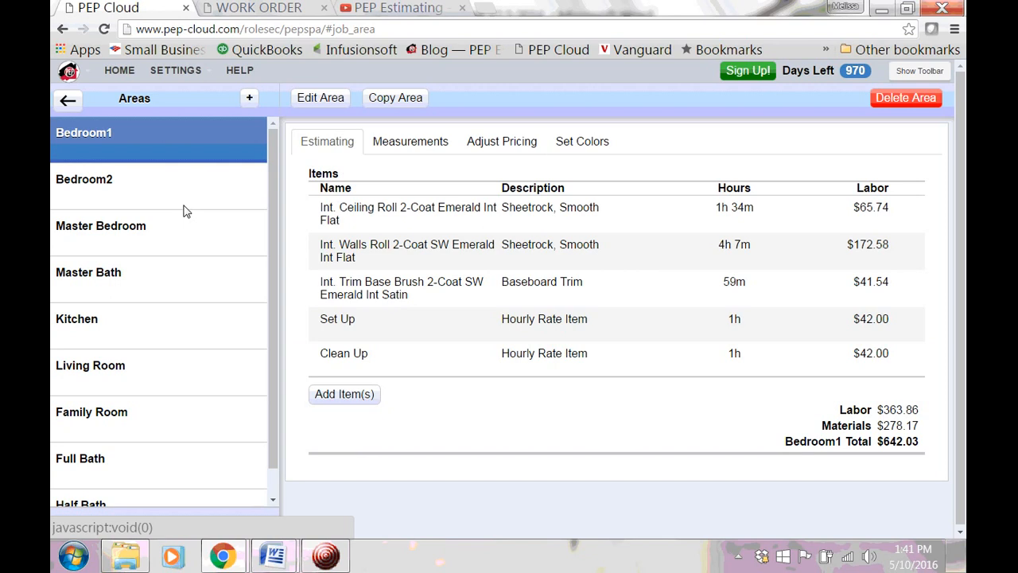
{"action": "left_click", "coordinate": [68, 98]}
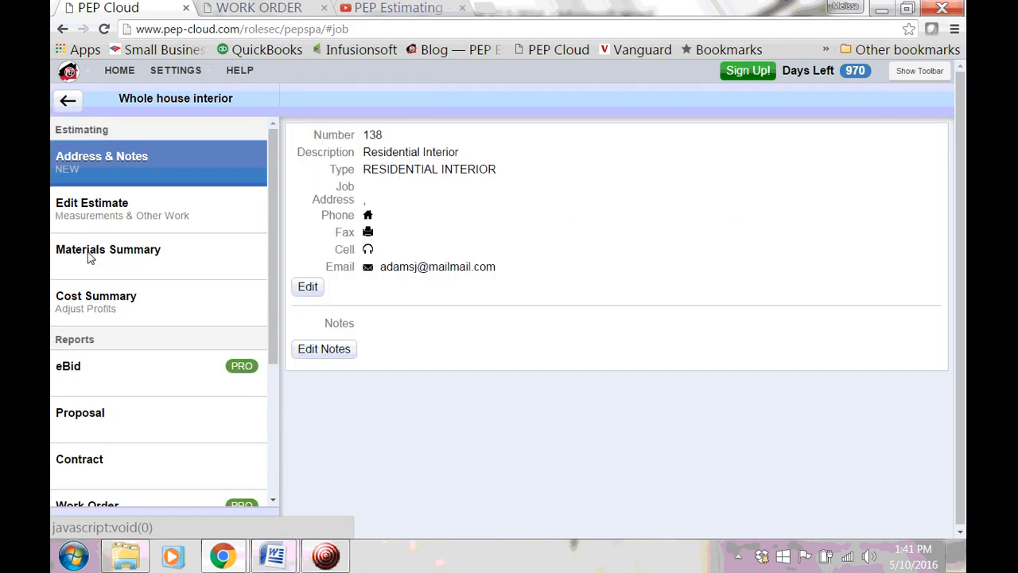
Review the job's $1,478.03 paint materials list, then bring up its cost summary.
{"action": "left_click", "coordinate": [108, 250]}
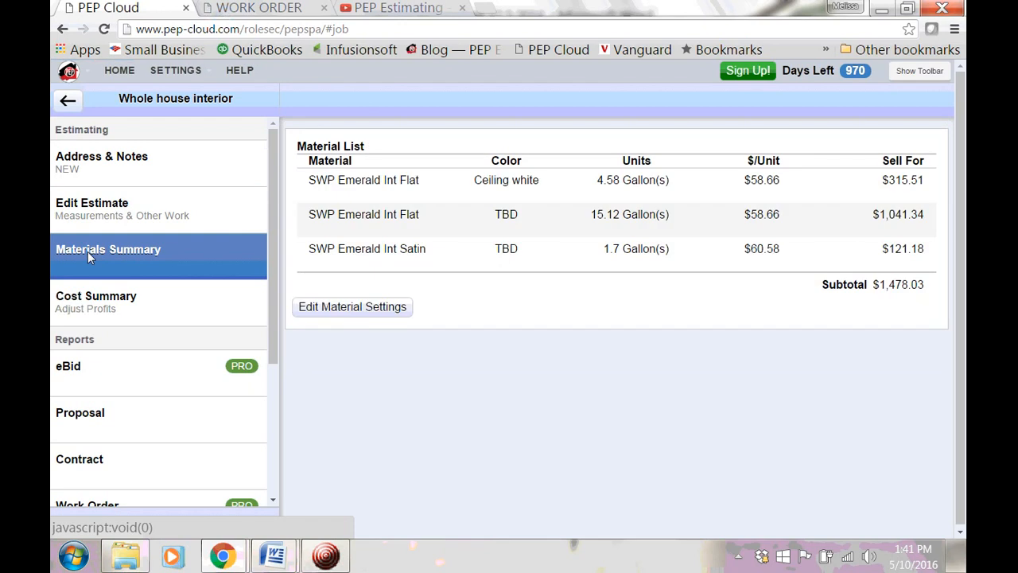
{"action": "mouse_move", "coordinate": [94, 295]}
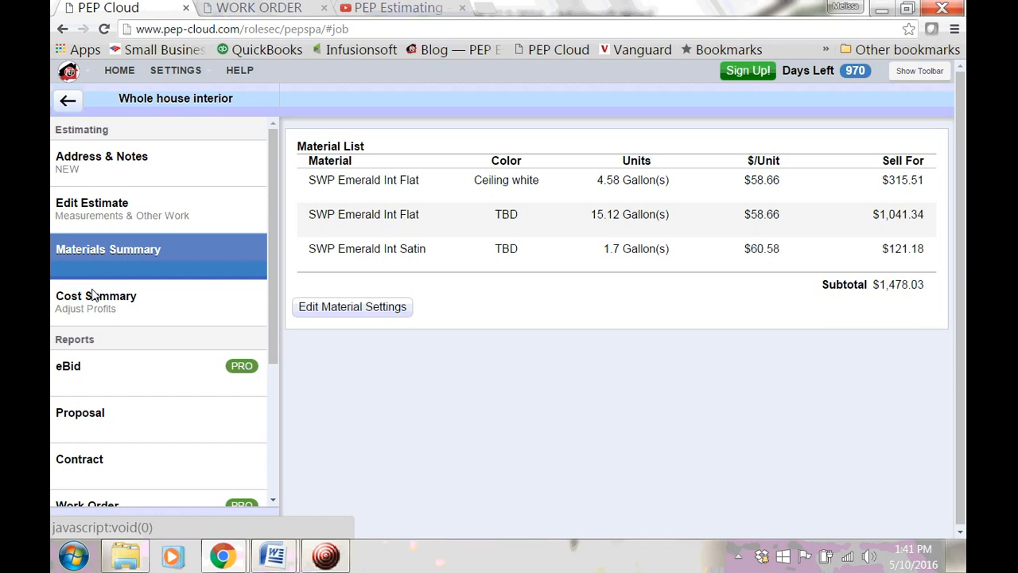
{"action": "left_click", "coordinate": [95, 296]}
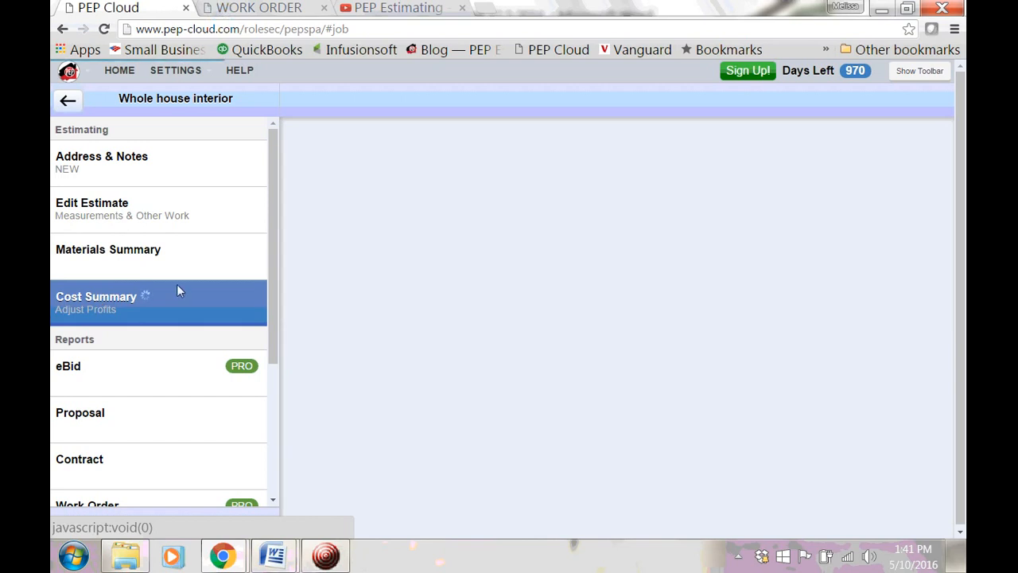
Review markup and tax settings on the $5,915.74 cost summary, then show eBid.
{"action": "left_click", "coordinate": [96, 296]}
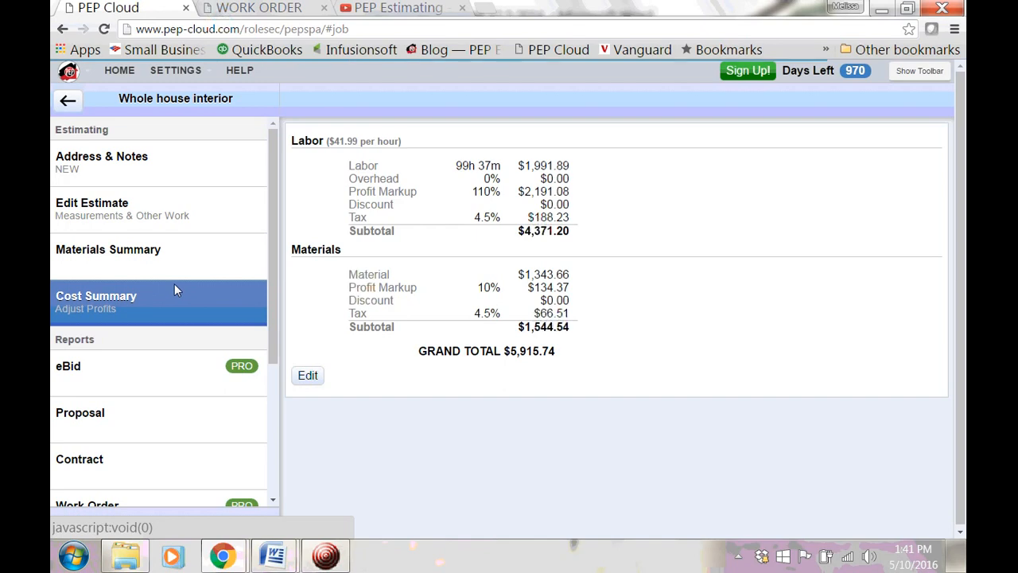
{"action": "mouse_move", "coordinate": [310, 382]}
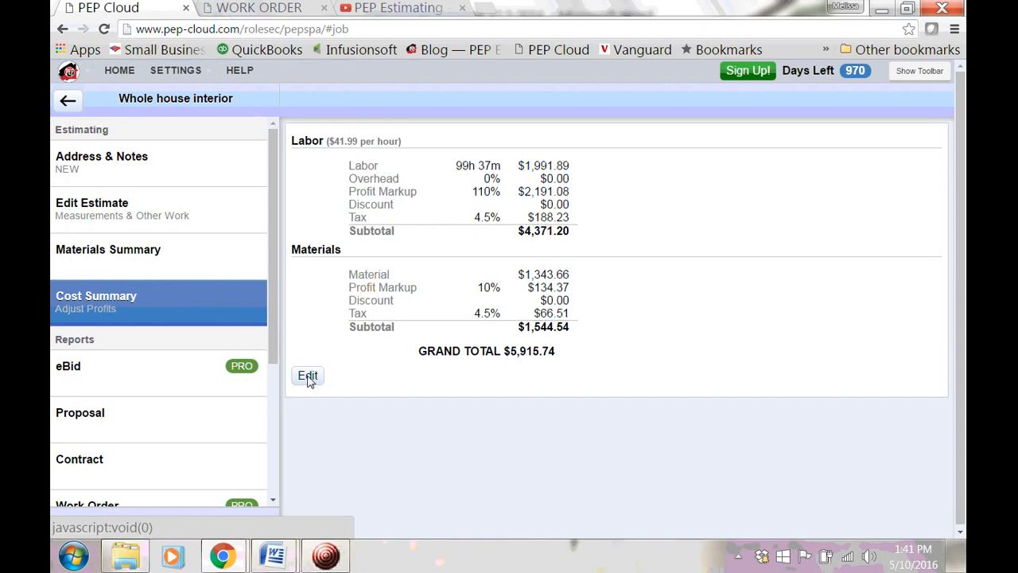
{"action": "left_click", "coordinate": [308, 375]}
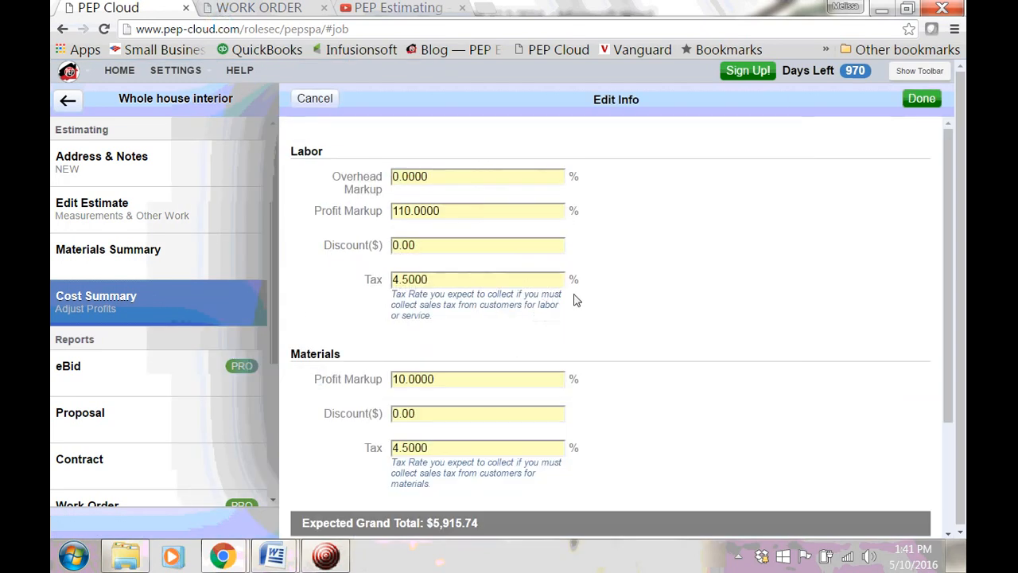
{"action": "scroll", "scroll_direction": "down", "scroll_amount": 3}
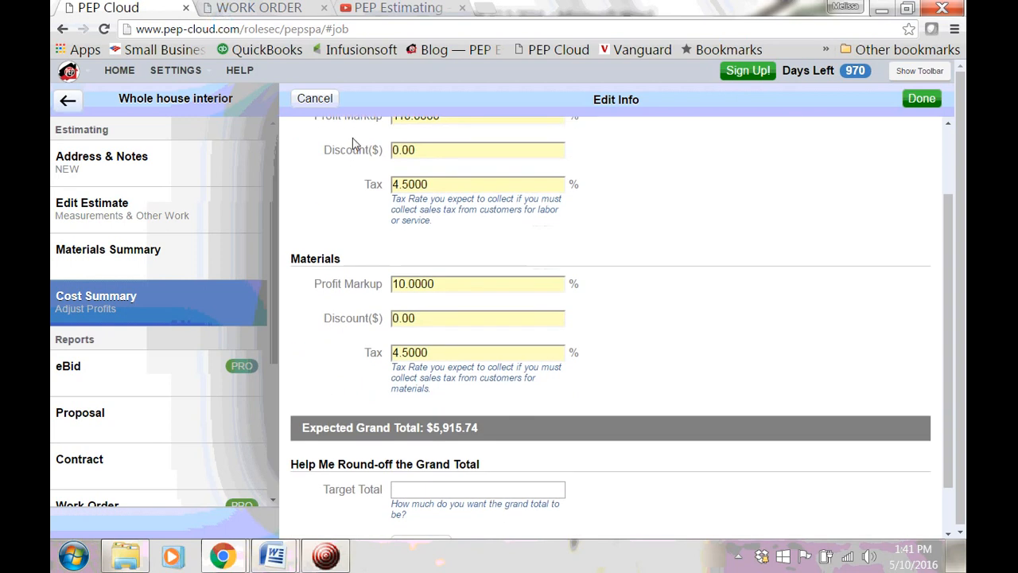
{"action": "left_click", "coordinate": [921, 98]}
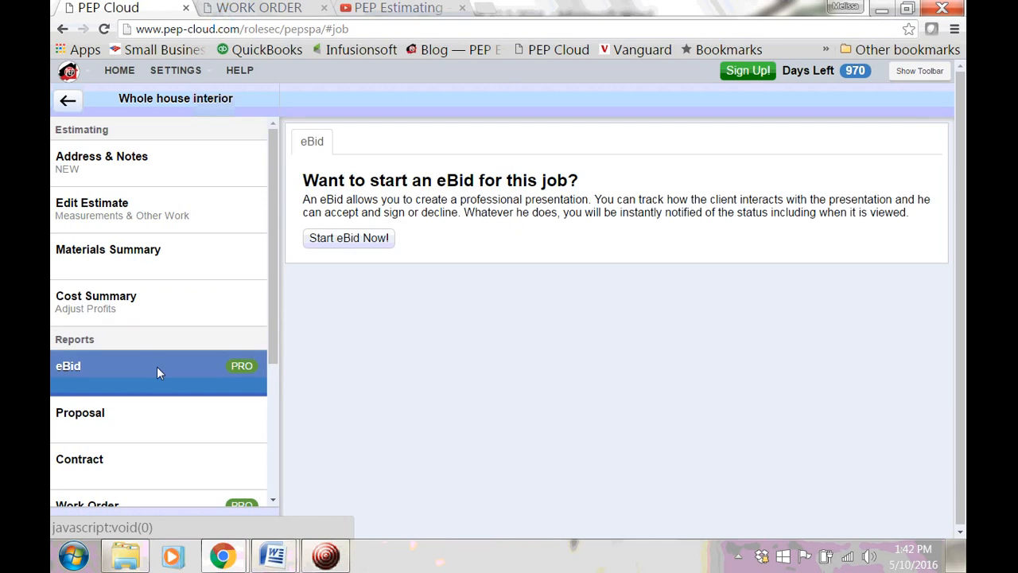
{"action": "mouse_move", "coordinate": [509, 317]}
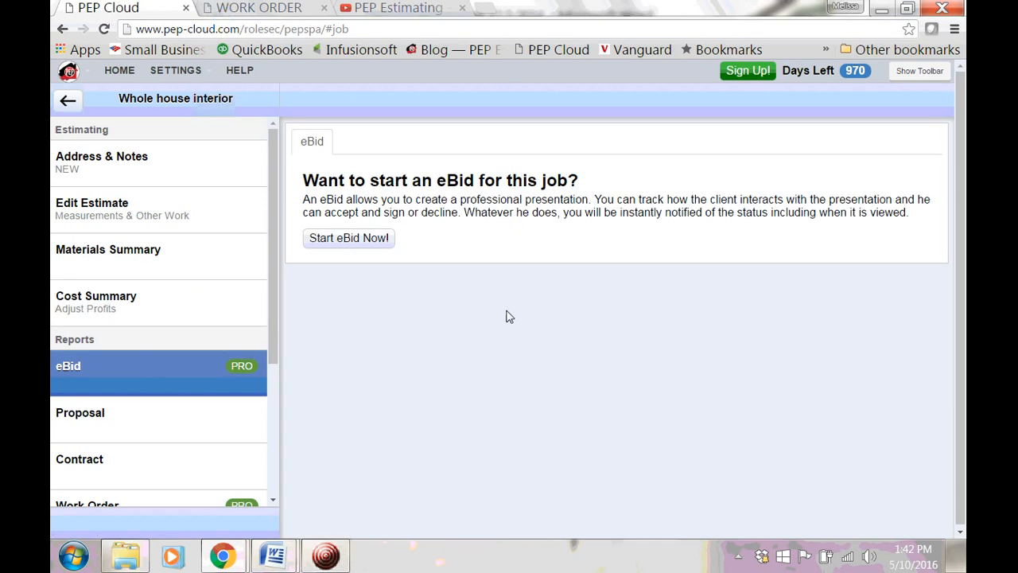
{"action": "mouse_move", "coordinate": [708, 331]}
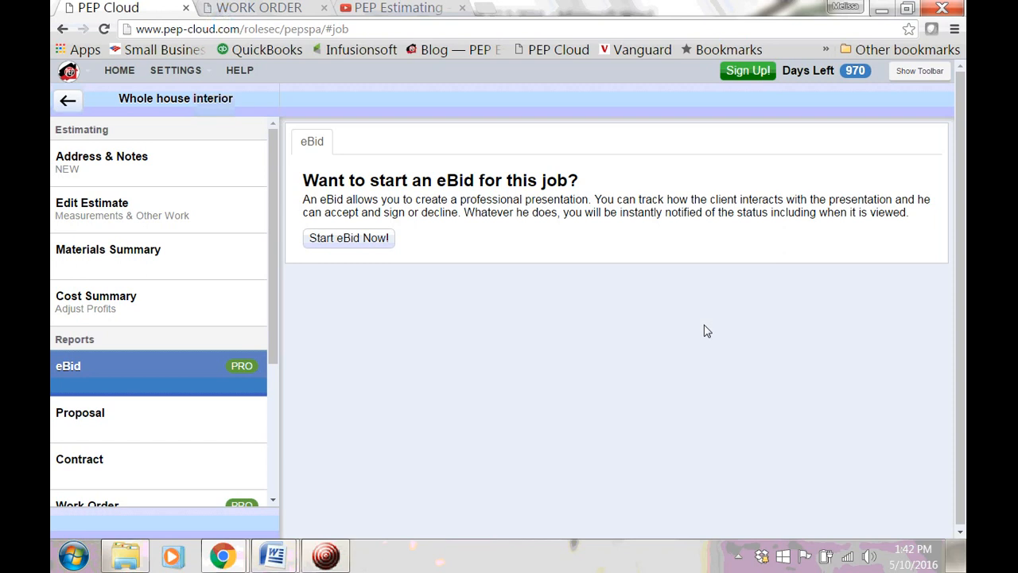
{"action": "mouse_move", "coordinate": [438, 541]}
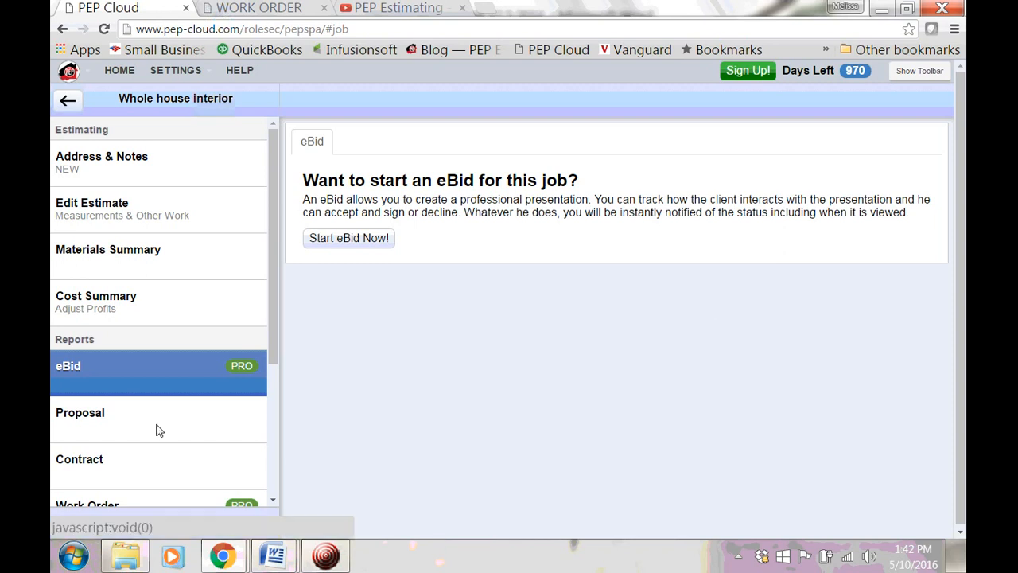
Start a new job proposal, showing its medium detail, non-itemized setup options.
{"action": "left_click", "coordinate": [80, 413]}
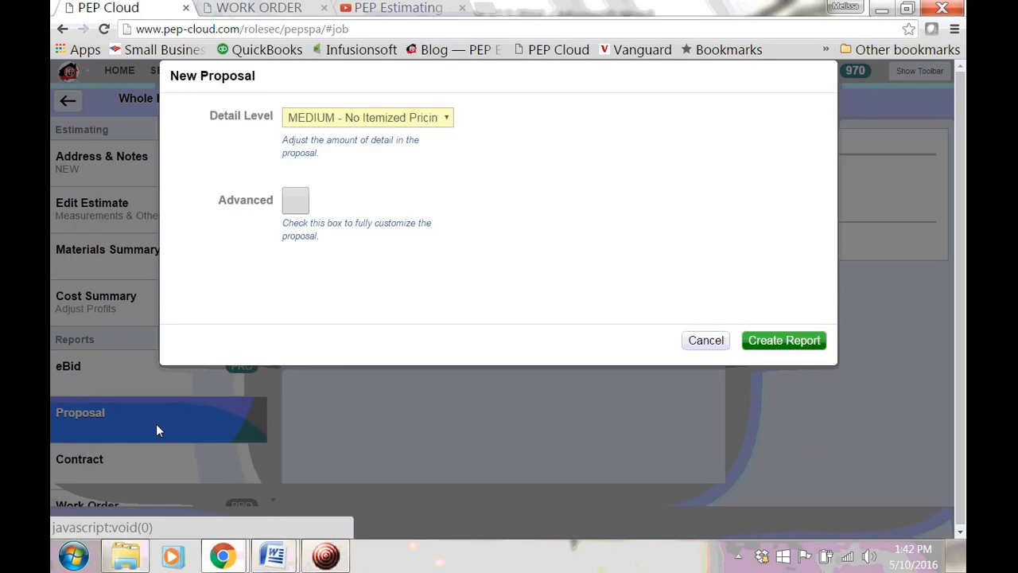
{"action": "mouse_move", "coordinate": [426, 120]}
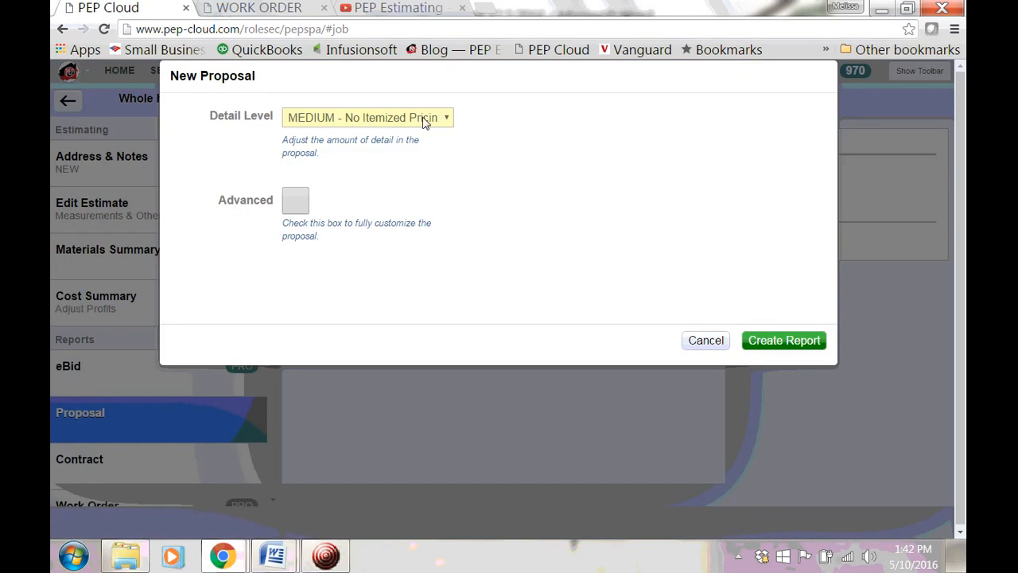
Cancel the proposal with MEDIUM detail kept, then list the job's one work order.
{"action": "left_click", "coordinate": [367, 118]}
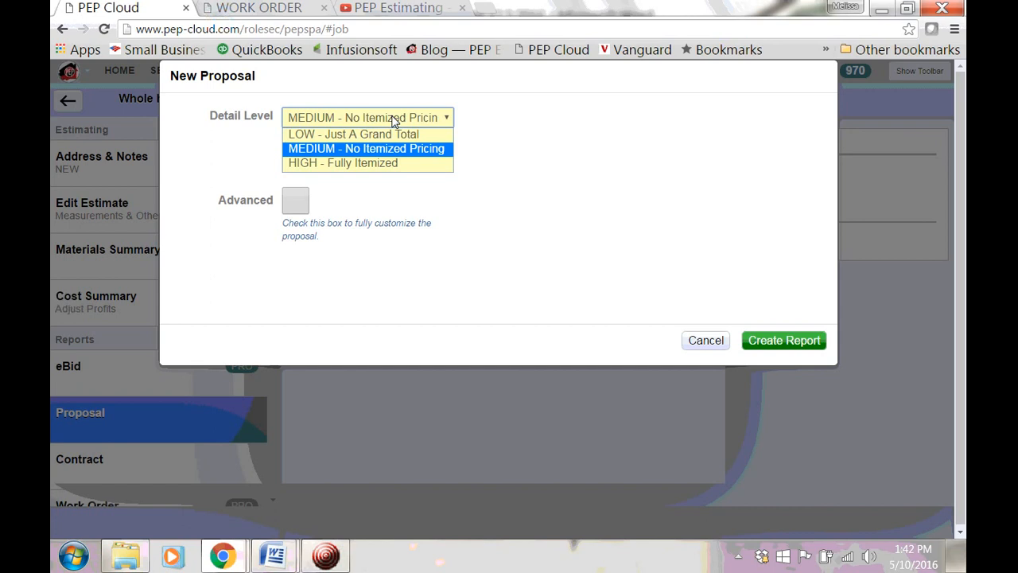
{"action": "left_click", "coordinate": [366, 148]}
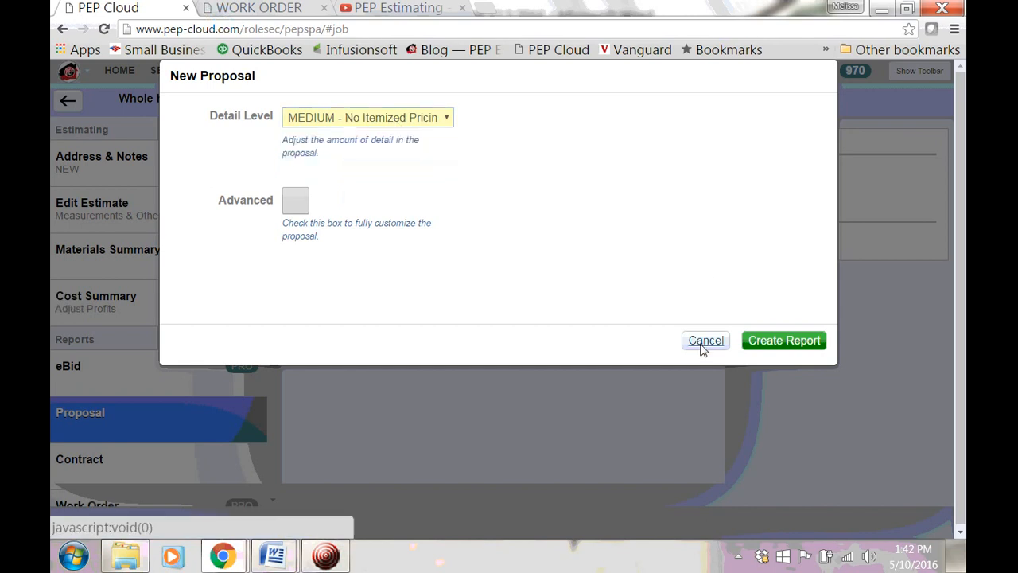
{"action": "left_click", "coordinate": [705, 341]}
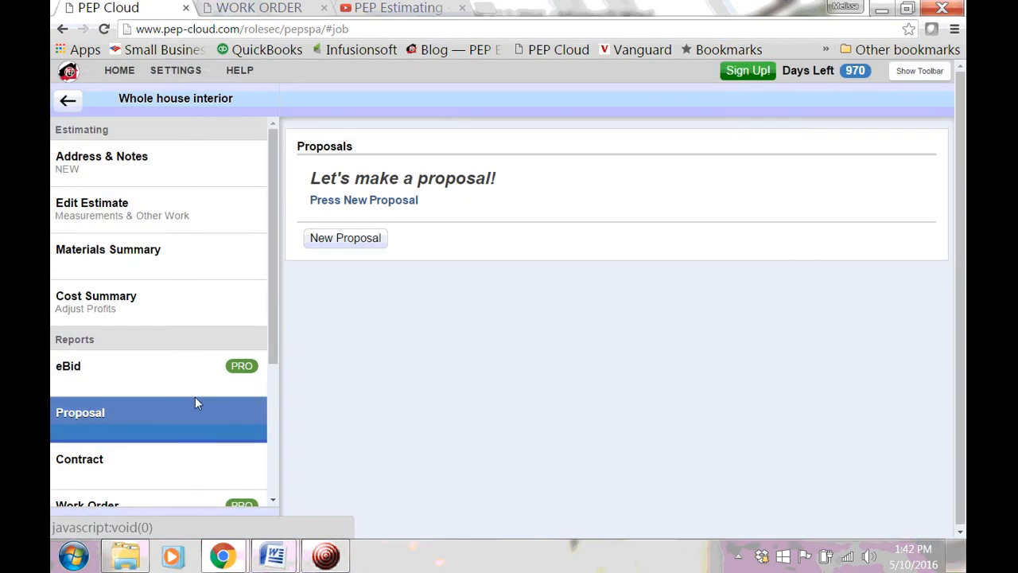
{"action": "left_click", "coordinate": [80, 459]}
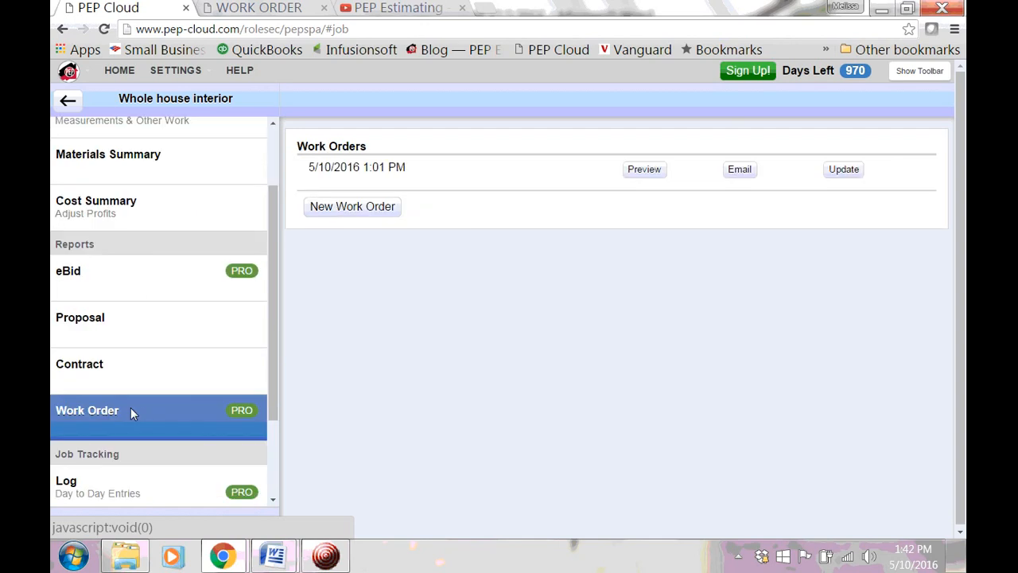
Preview the work order and job log, then show $2,325.45 proposed versus $2,477.87 actual profit.
{"action": "left_click", "coordinate": [644, 169]}
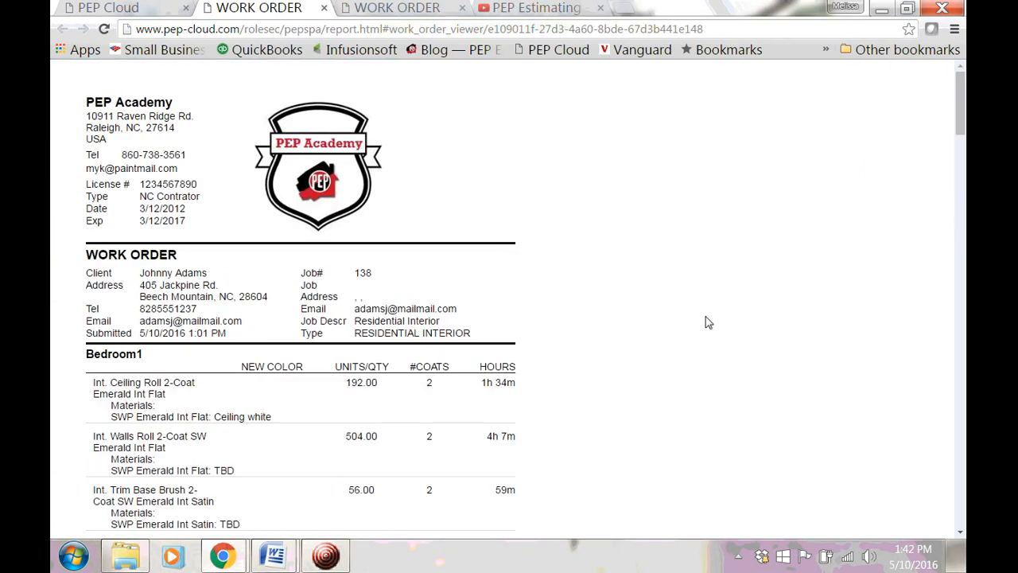
{"action": "scroll", "scroll_direction": "down", "scroll_amount": 3}
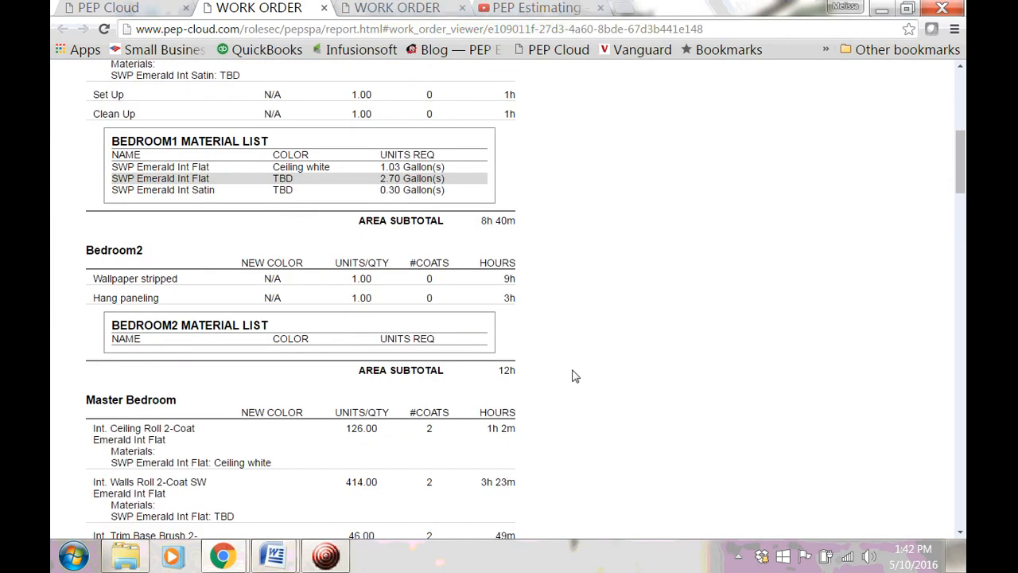
{"action": "scroll", "scroll_direction": "down", "scroll_amount": 3}
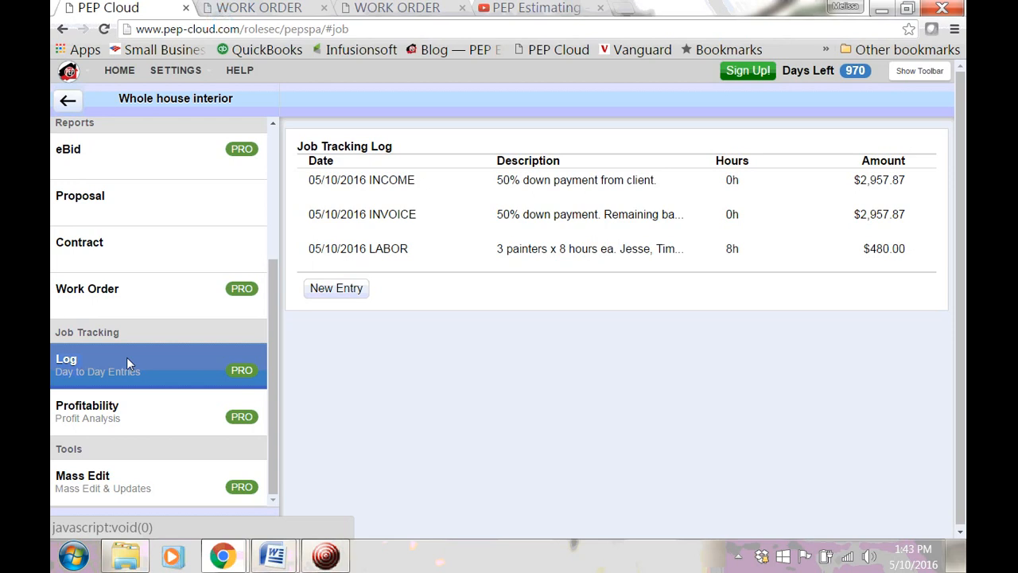
{"action": "left_click", "coordinate": [87, 406]}
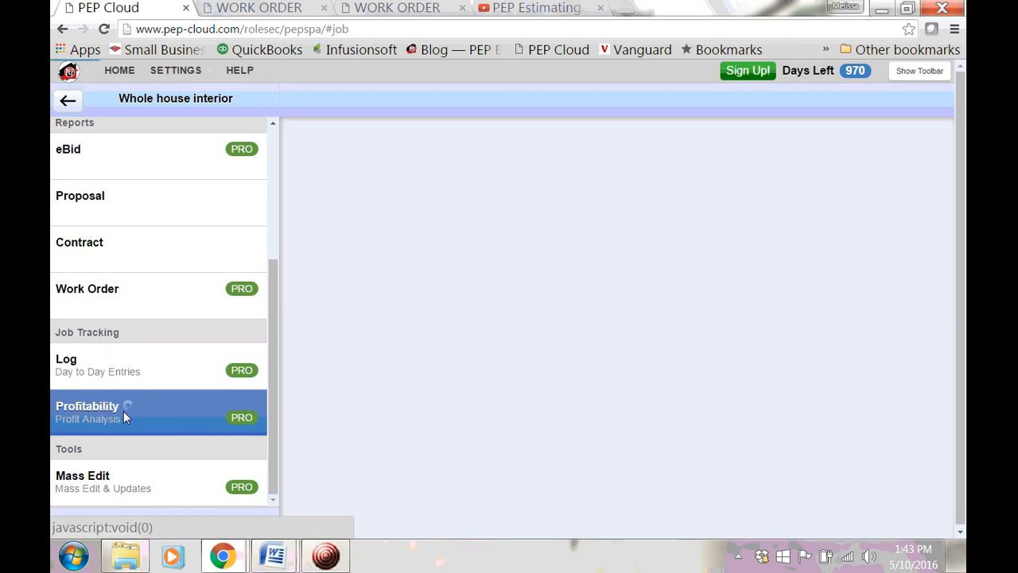
{"action": "left_click", "coordinate": [87, 409]}
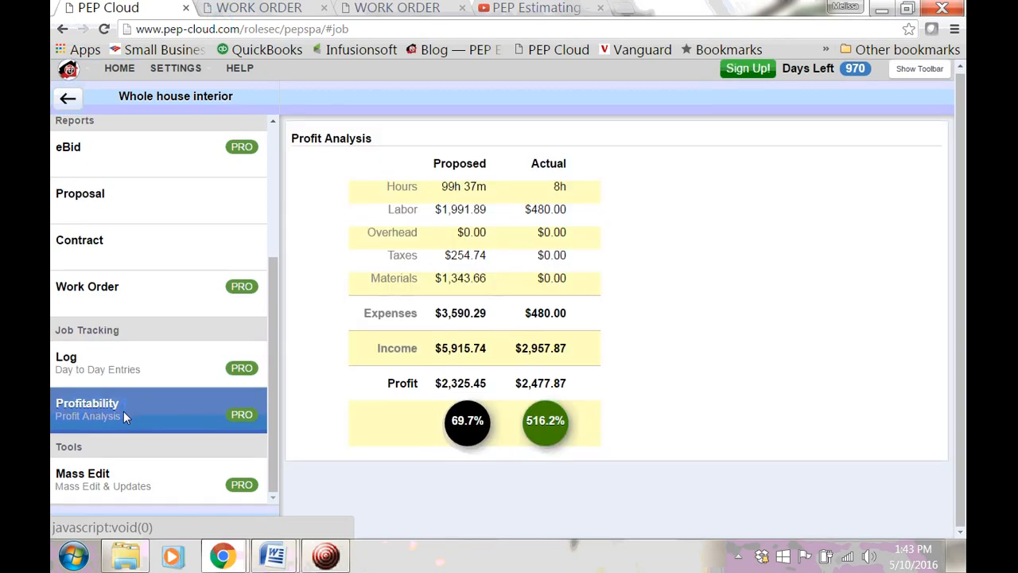